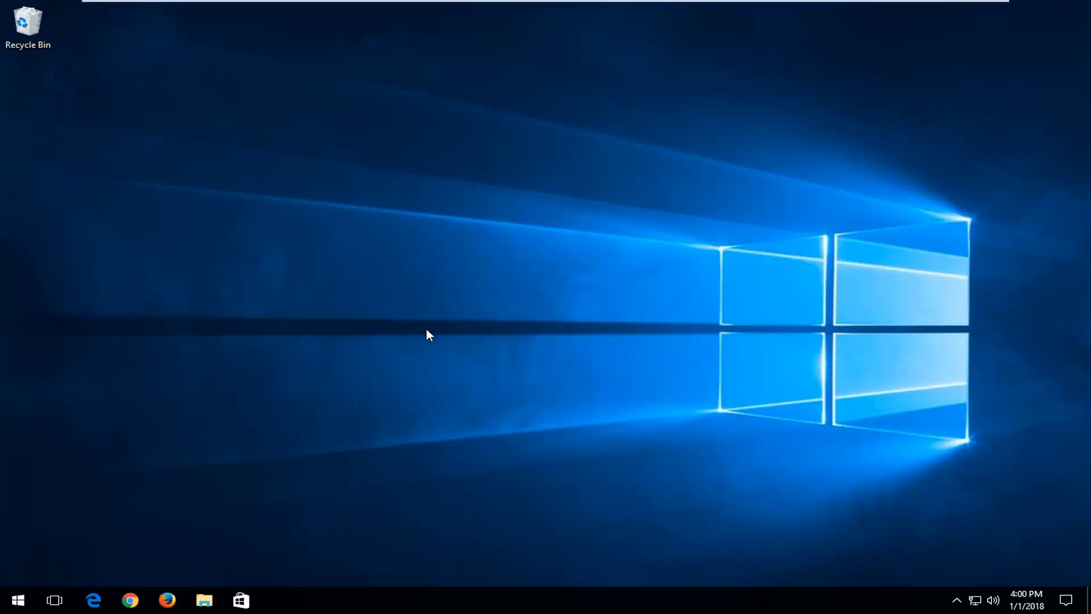
{"action": "mouse_move", "coordinate": [409, 326]}
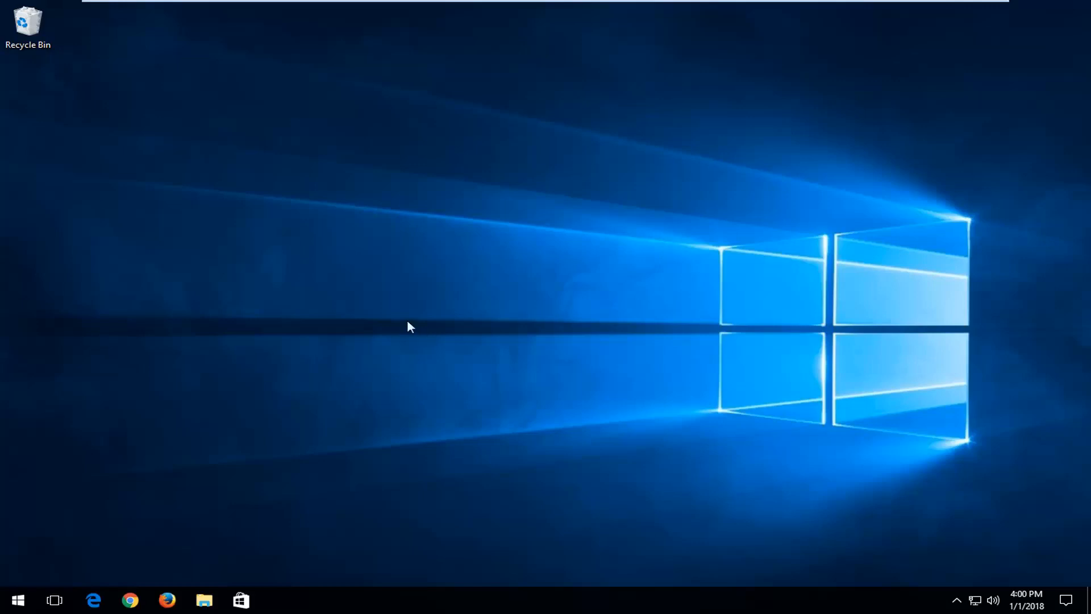
{"action": "mouse_move", "coordinate": [373, 297]}
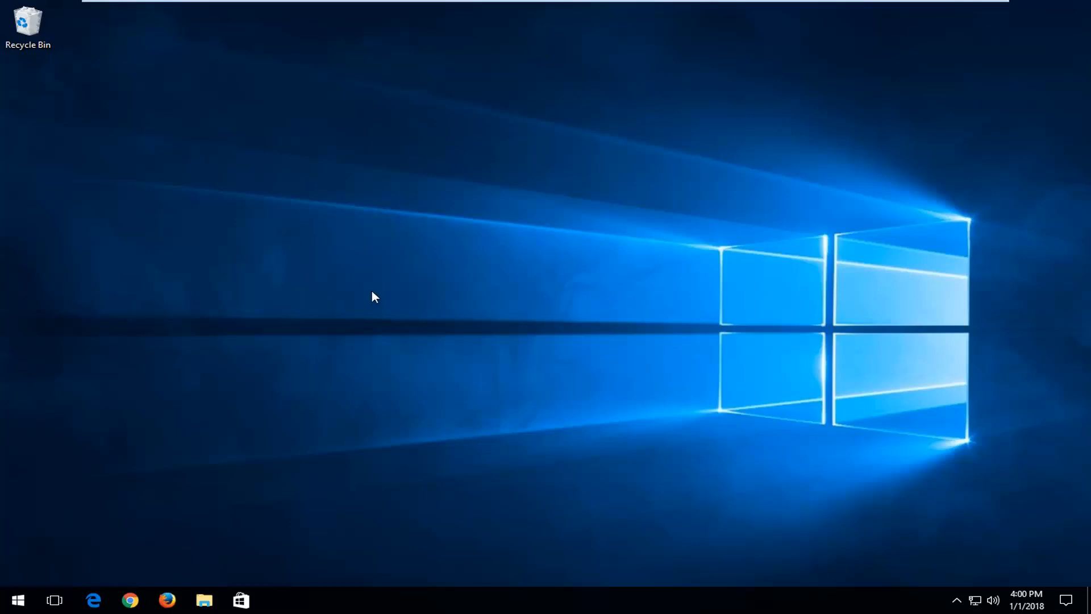
{"action": "mouse_move", "coordinate": [374, 295]}
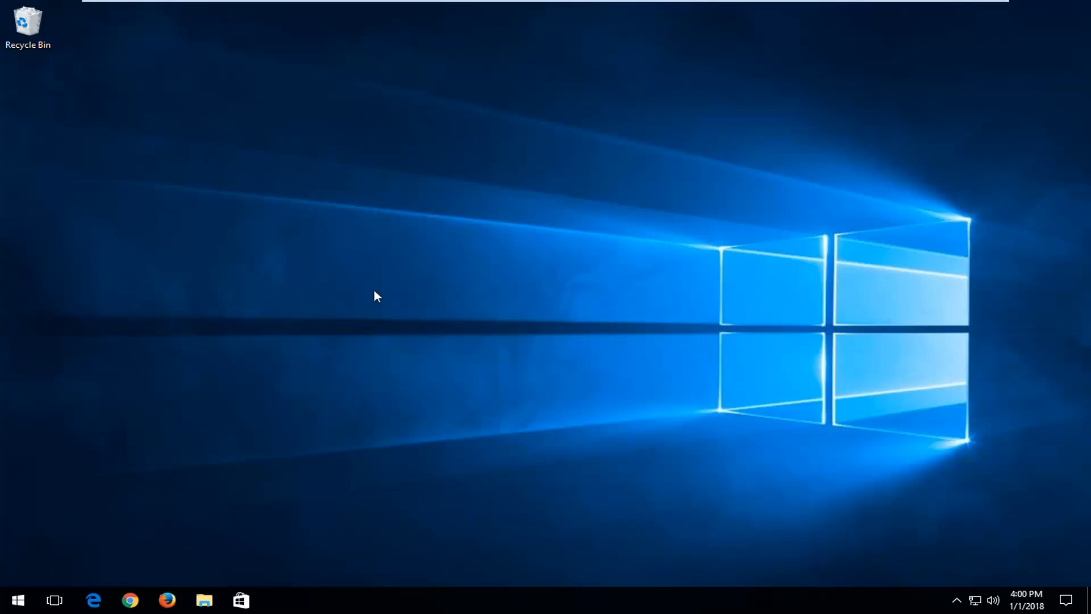
{"action": "mouse_move", "coordinate": [368, 290]}
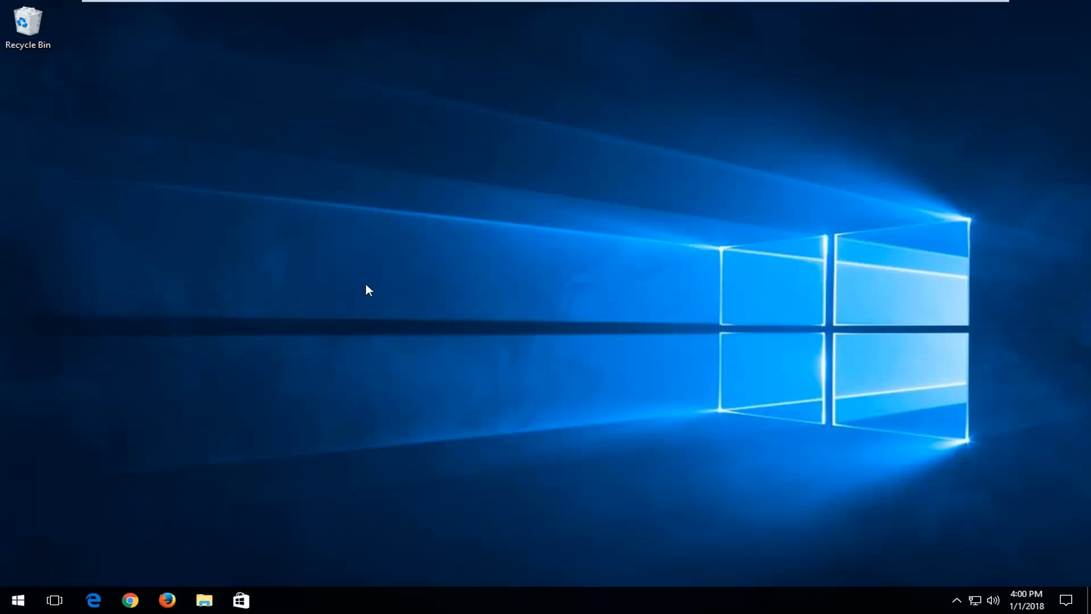
{"action": "mouse_move", "coordinate": [277, 342]}
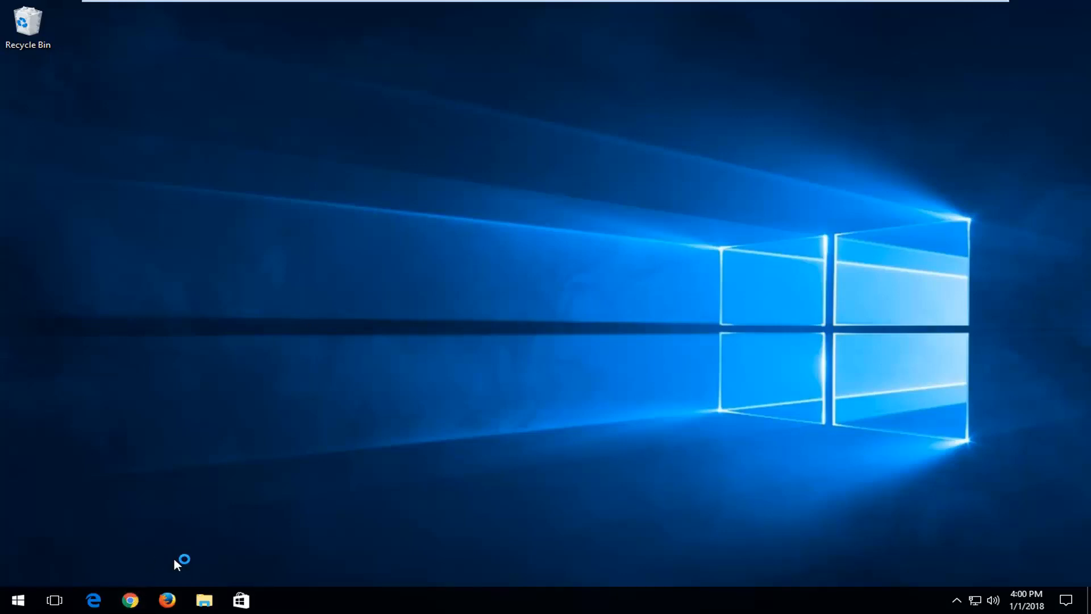
Search Google for 'ccleaner' in Chrome
{"action": "left_click", "coordinate": [129, 599]}
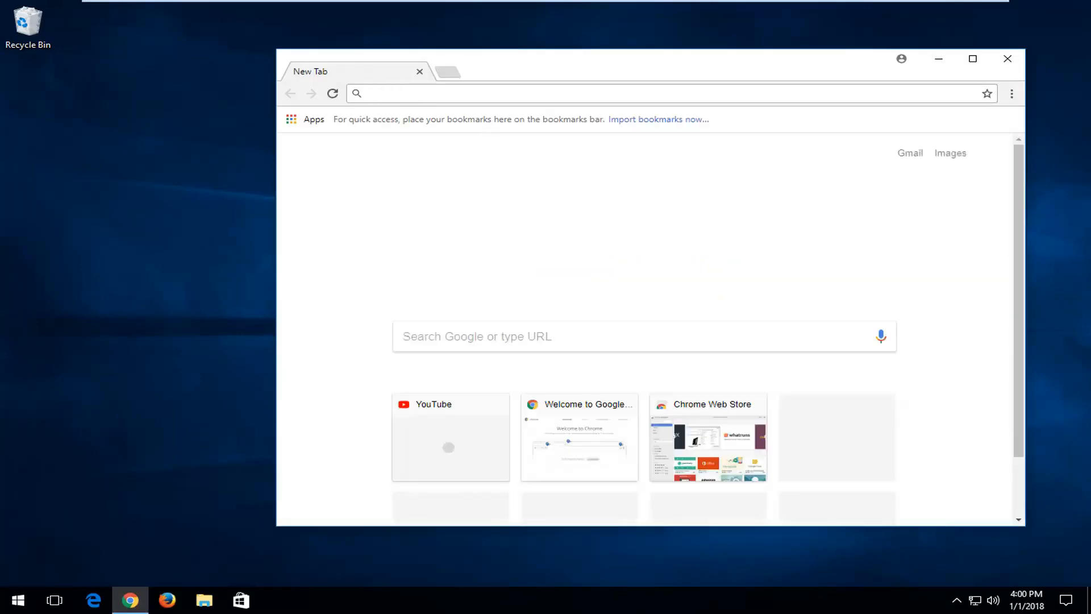
{"action": "type", "text": "ccleaner&rlz=1C1CHBF_enUS768US768&oq=ccleaner&aqs=chrome..69i57j0l5.182..."}
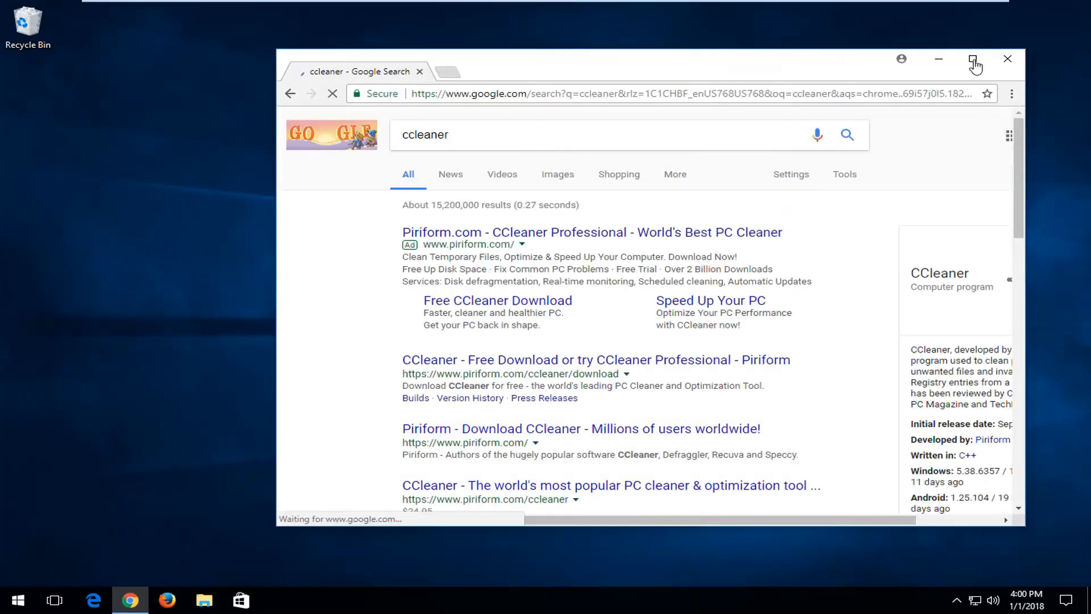
Maximize Chrome and download the FREE edition from Piriform's CCleaner download page
{"action": "left_click", "coordinate": [976, 58]}
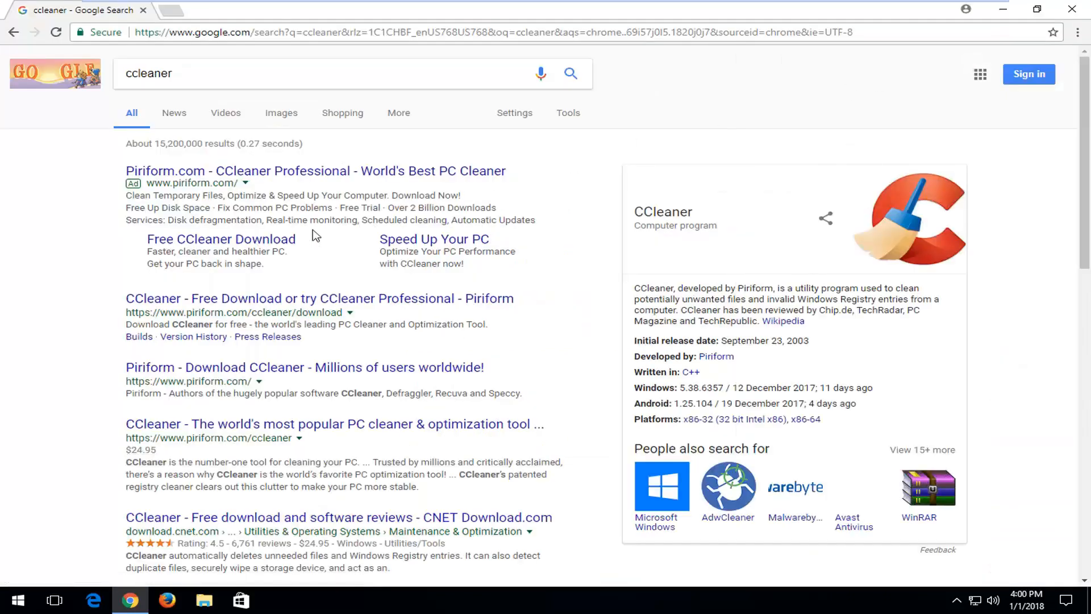
{"action": "mouse_move", "coordinate": [294, 196]}
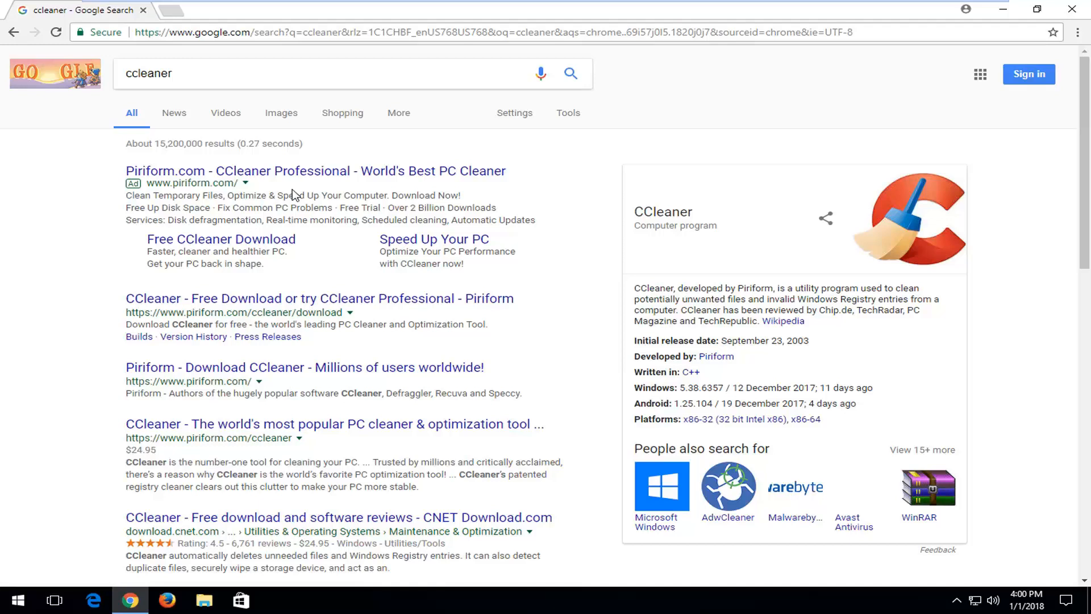
{"action": "mouse_move", "coordinate": [222, 239]}
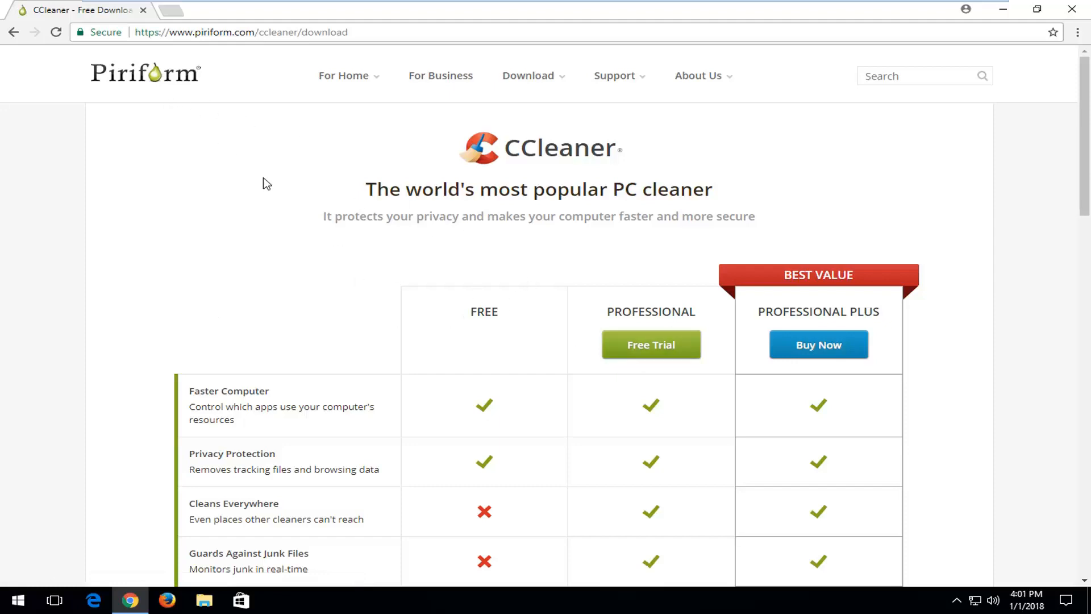
{"action": "scroll", "scroll_direction": "down", "scroll_amount": 3}
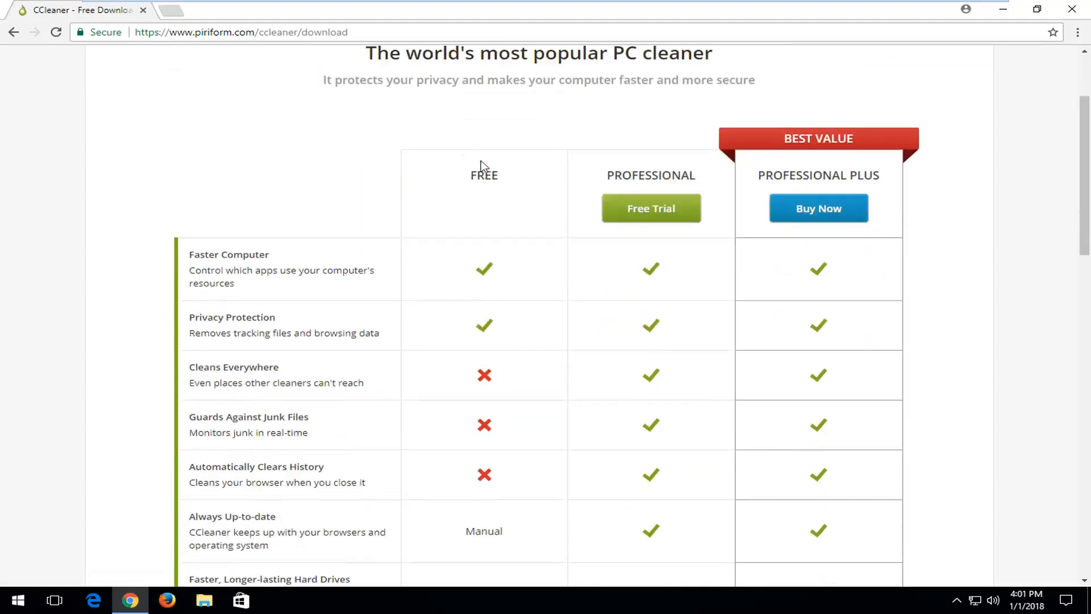
{"action": "scroll", "scroll_direction": "down", "scroll_amount": 3}
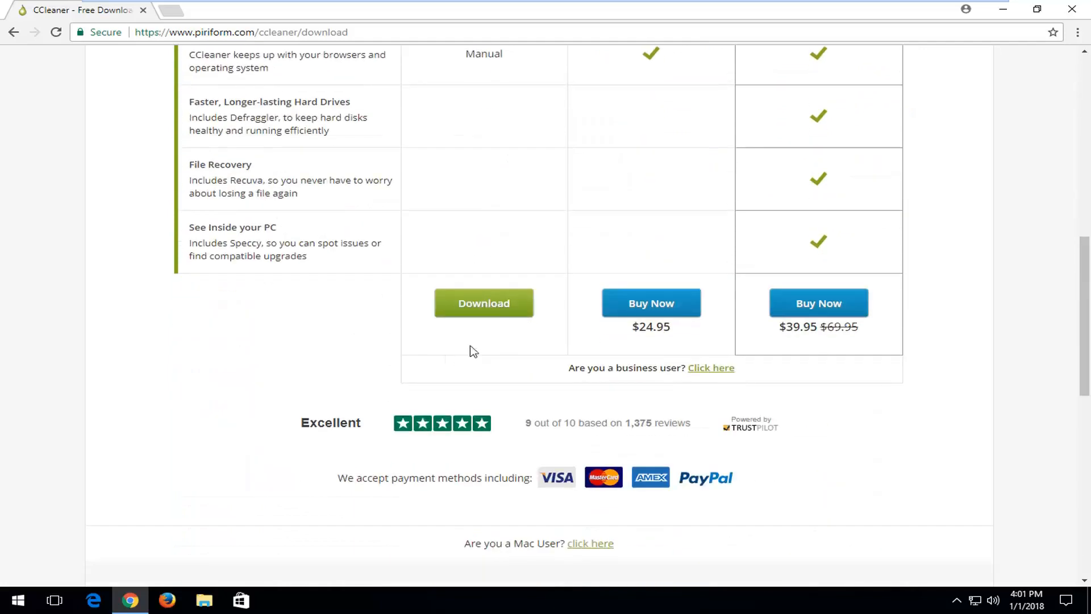
{"action": "left_click", "coordinate": [484, 302]}
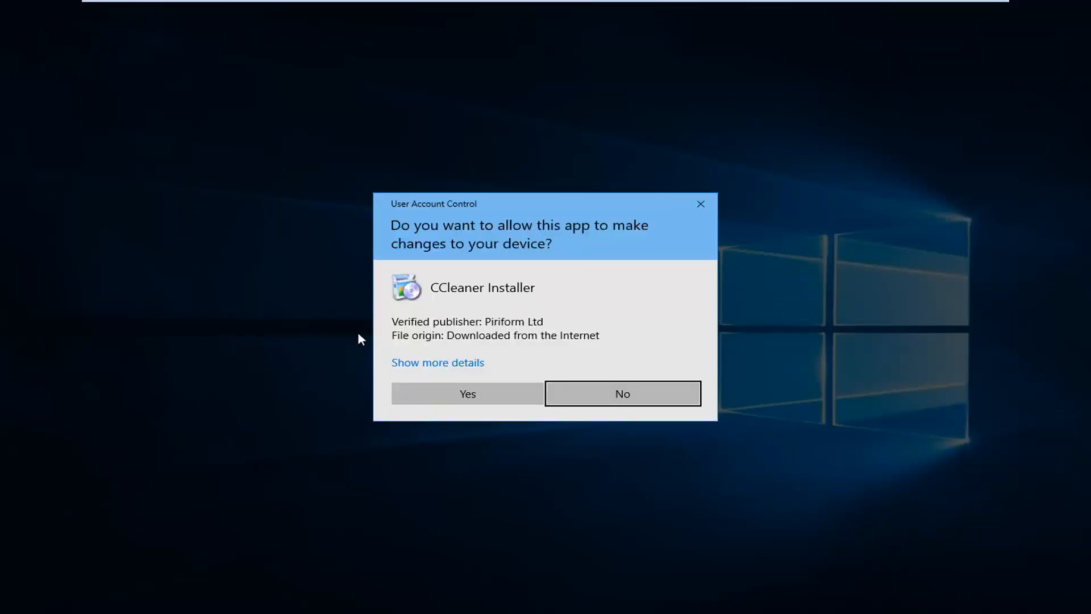
{"action": "mouse_move", "coordinate": [432, 272]}
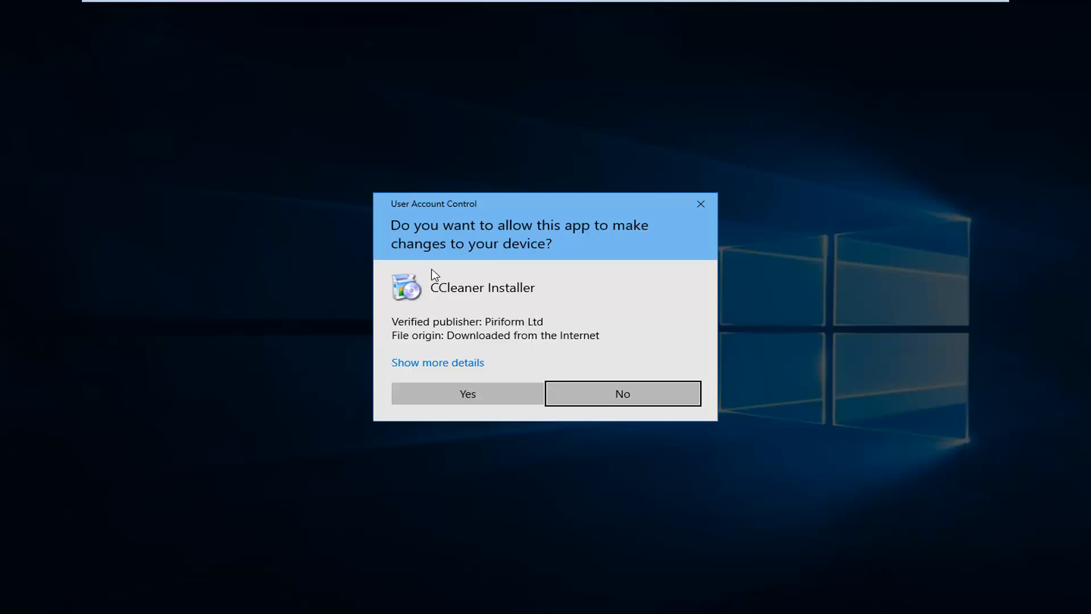
Answer Yes to let the CCleaner Installer make changes to the device
{"action": "left_click", "coordinate": [621, 393]}
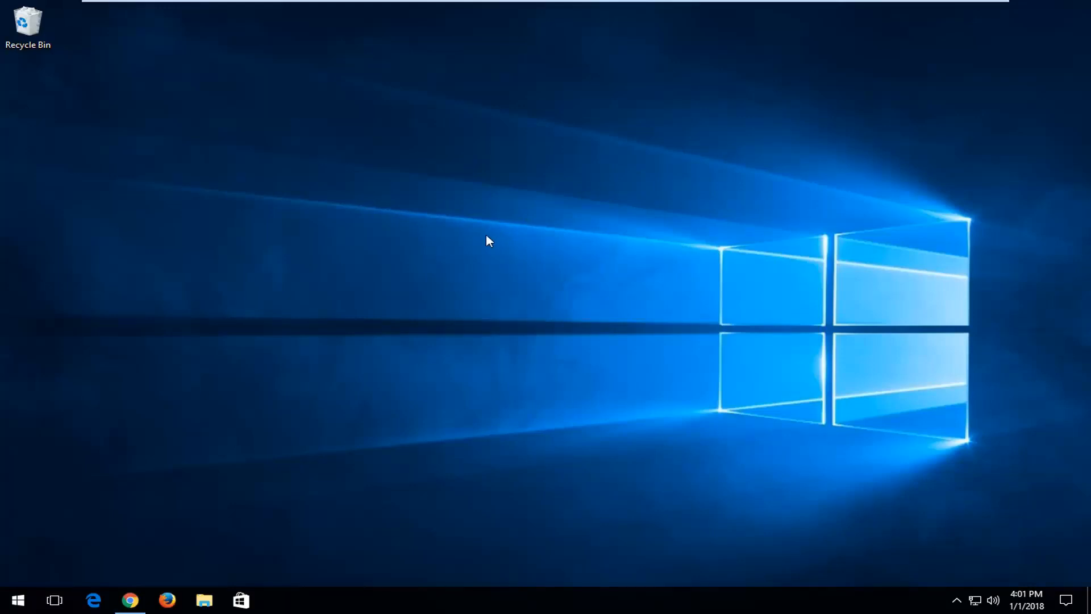
{"action": "mouse_move", "coordinate": [204, 387]}
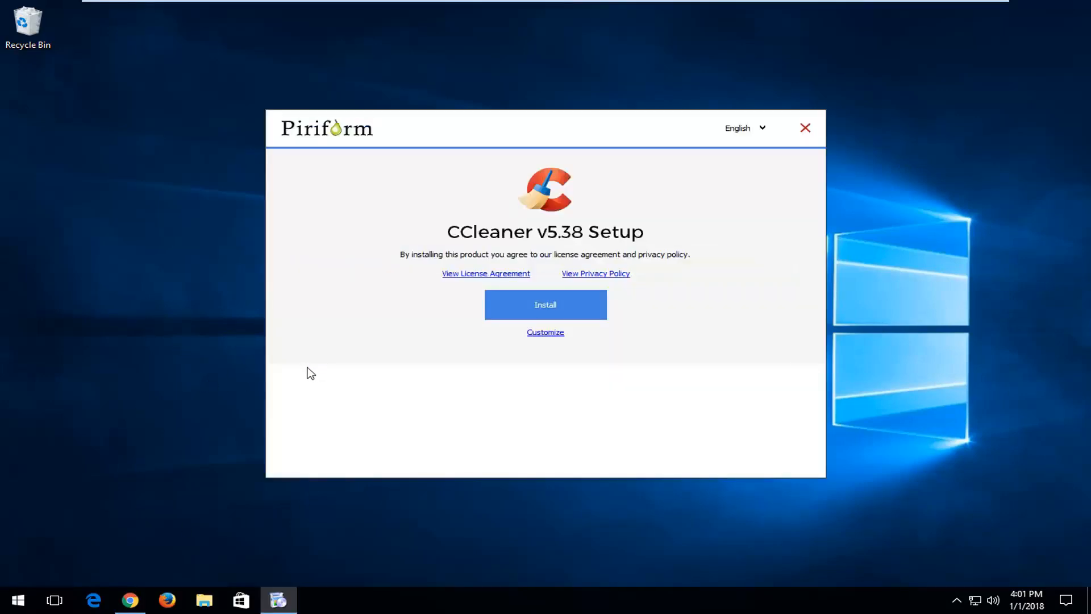
Review the custom install options and untick the bundled Avast Free Antivirus offer
{"action": "left_click", "coordinate": [546, 331]}
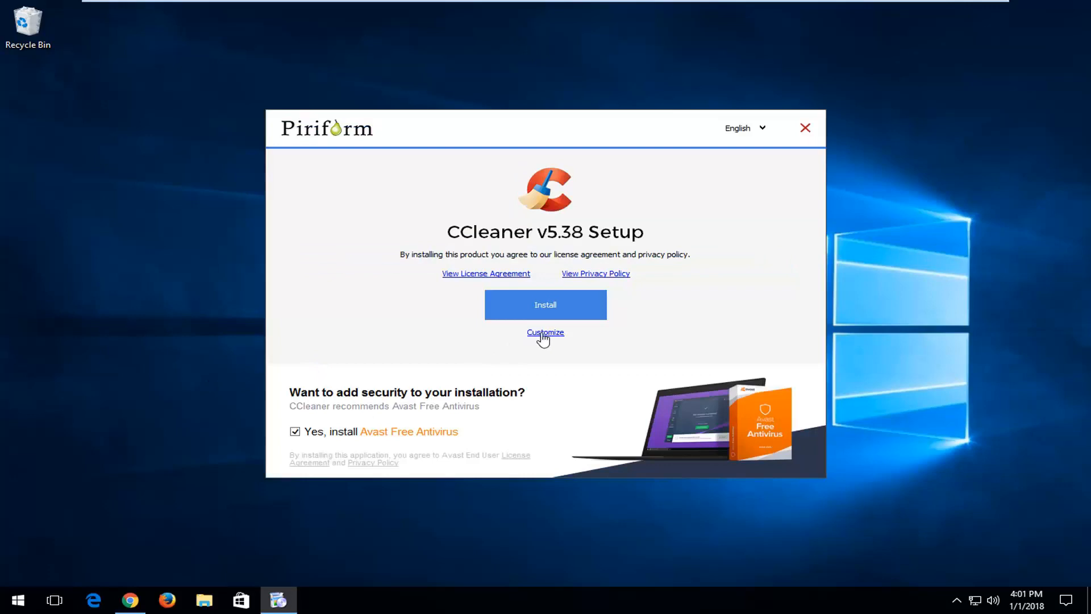
{"action": "left_click", "coordinate": [546, 332]}
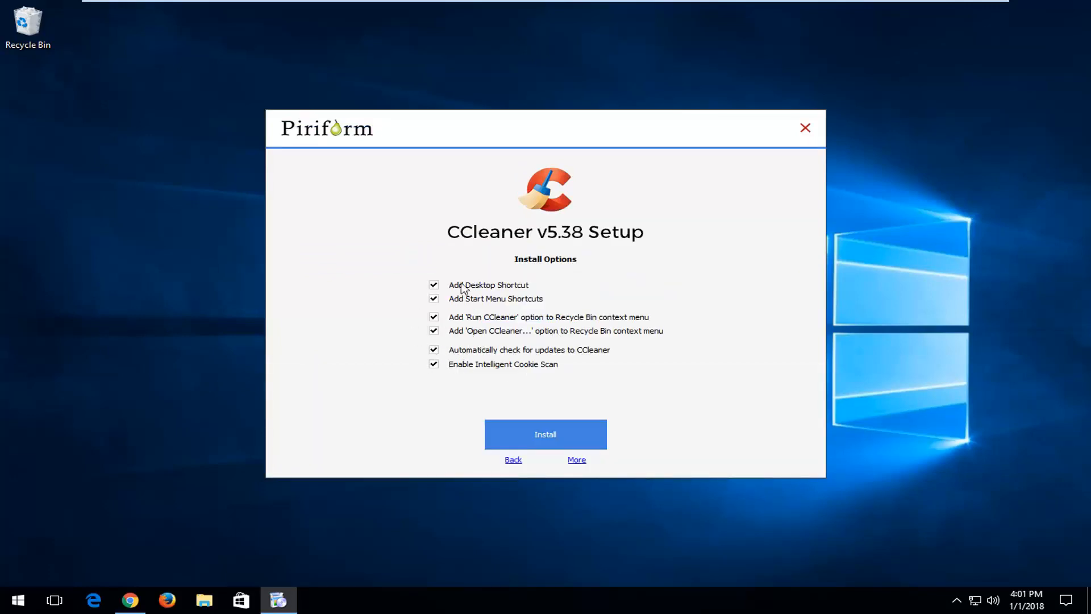
{"action": "left_click", "coordinate": [512, 459]}
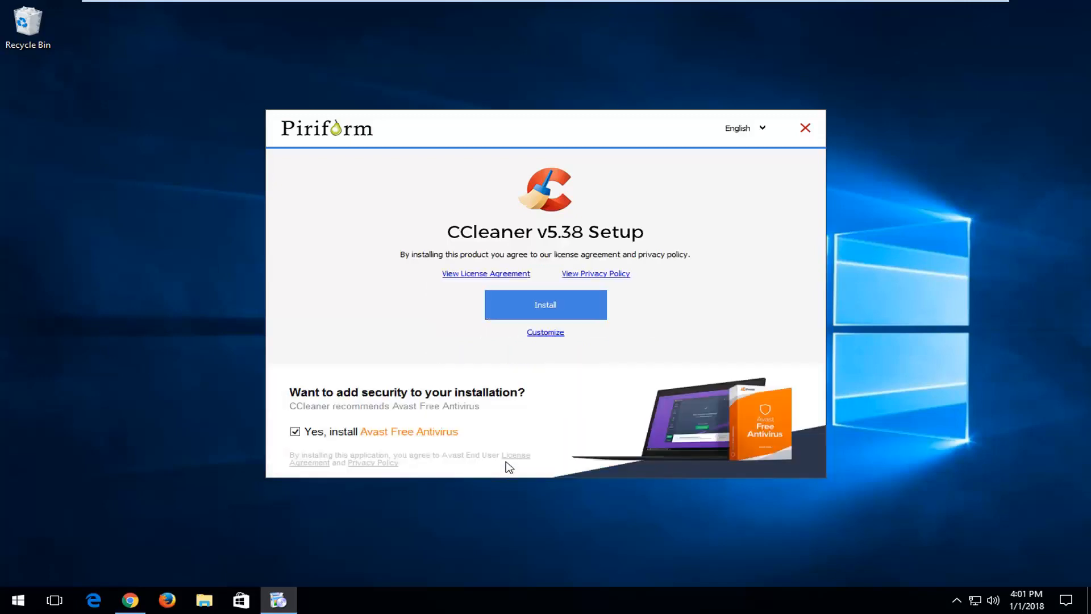
{"action": "left_click", "coordinate": [296, 430]}
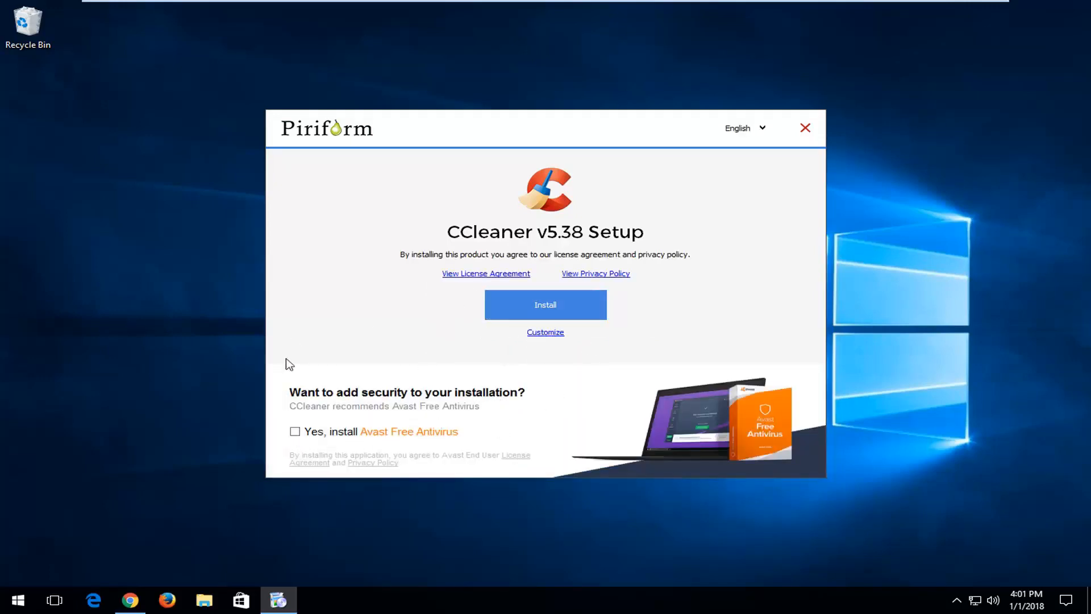
{"action": "mouse_move", "coordinate": [545, 304]}
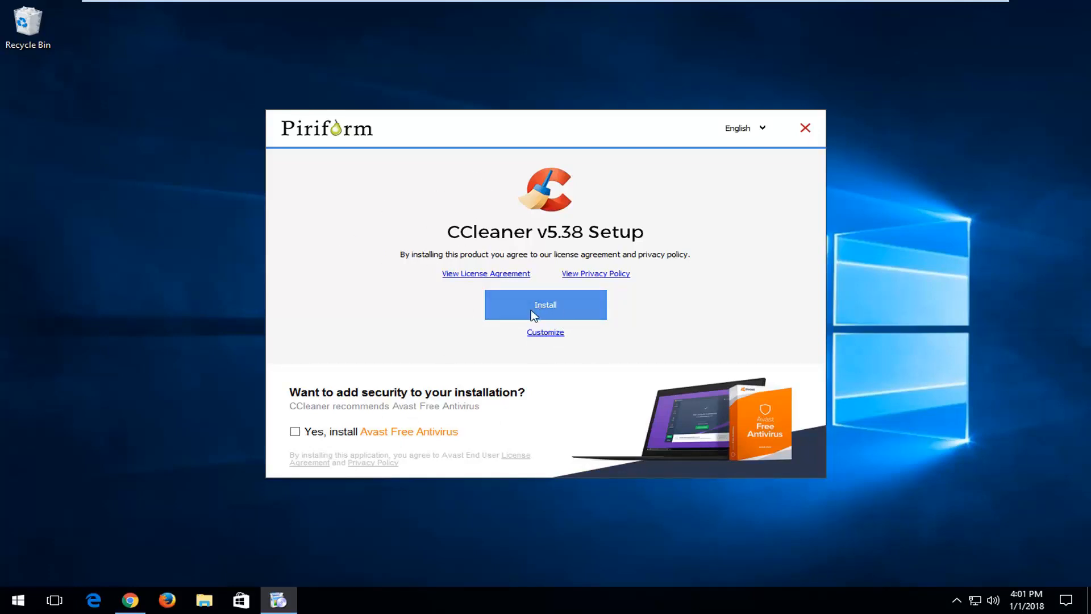
{"action": "mouse_move", "coordinate": [295, 428]}
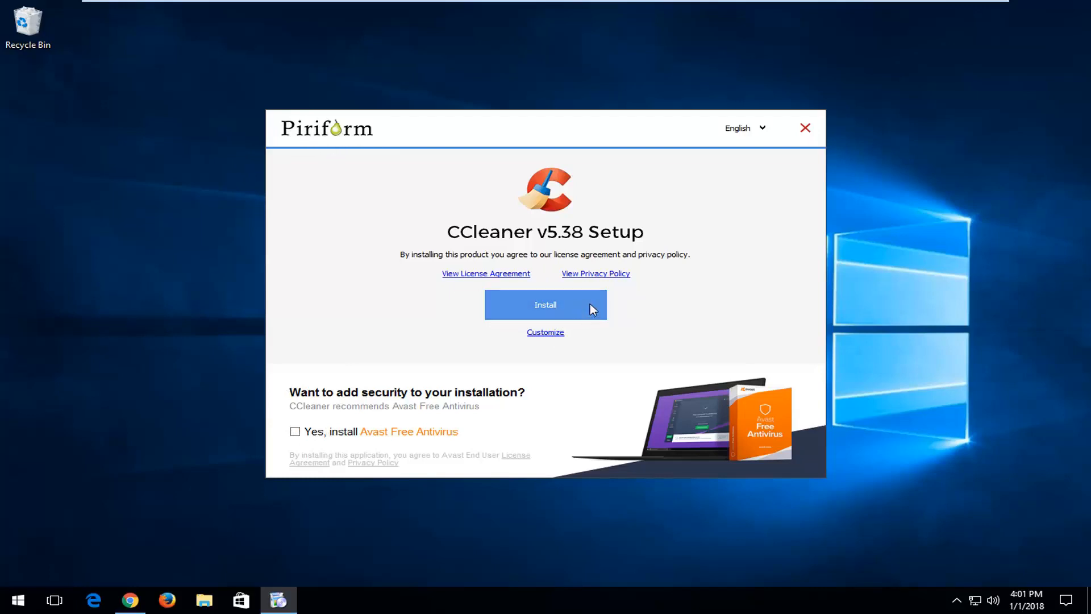
{"action": "mouse_move", "coordinate": [538, 320]}
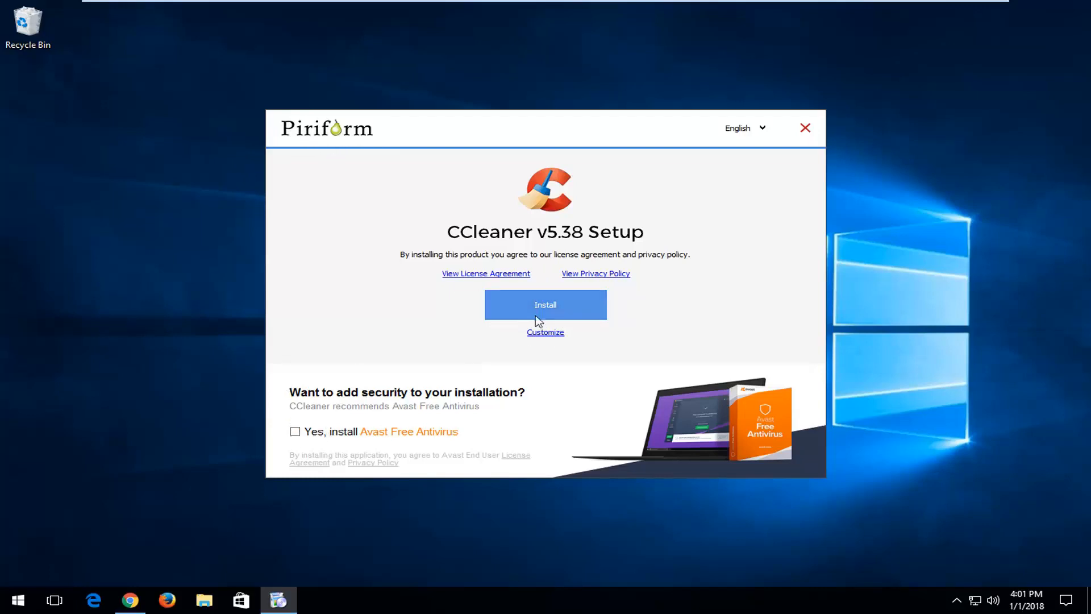
{"action": "mouse_move", "coordinate": [370, 415]}
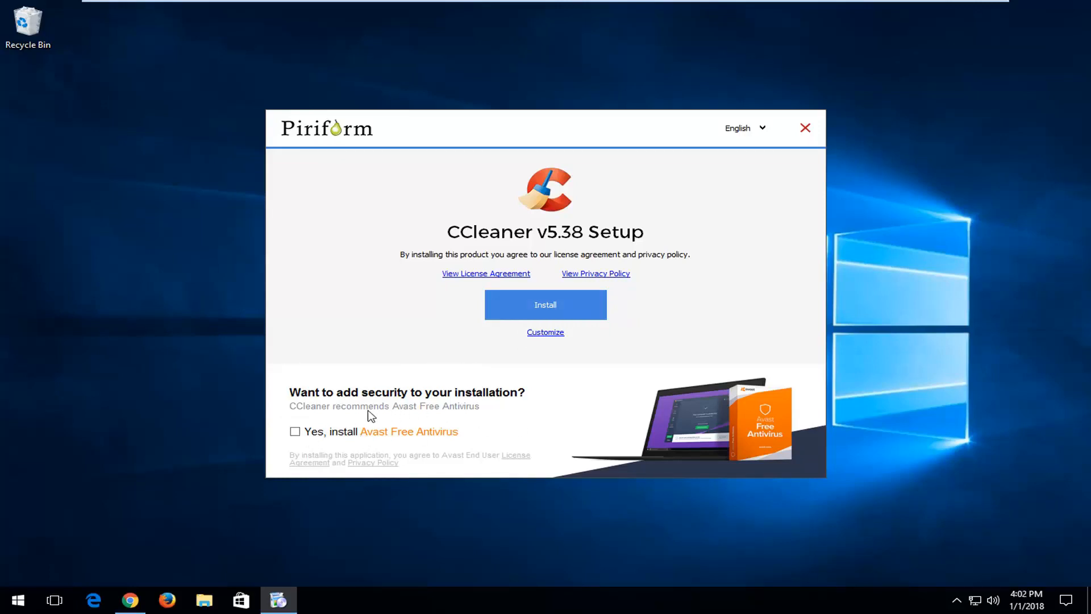
{"action": "mouse_move", "coordinate": [545, 304]}
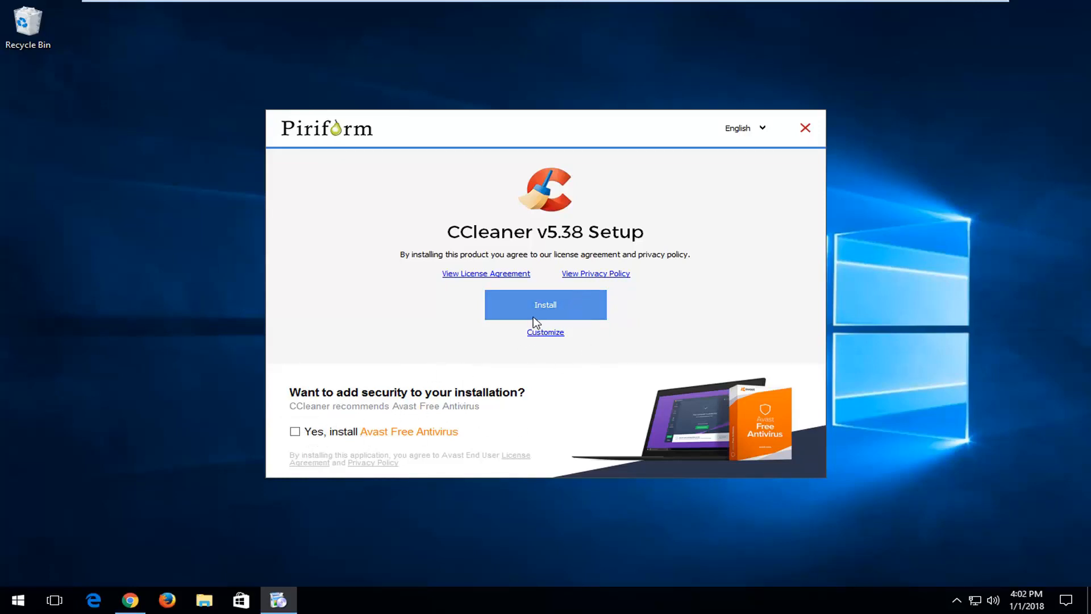
{"action": "mouse_move", "coordinate": [649, 250]}
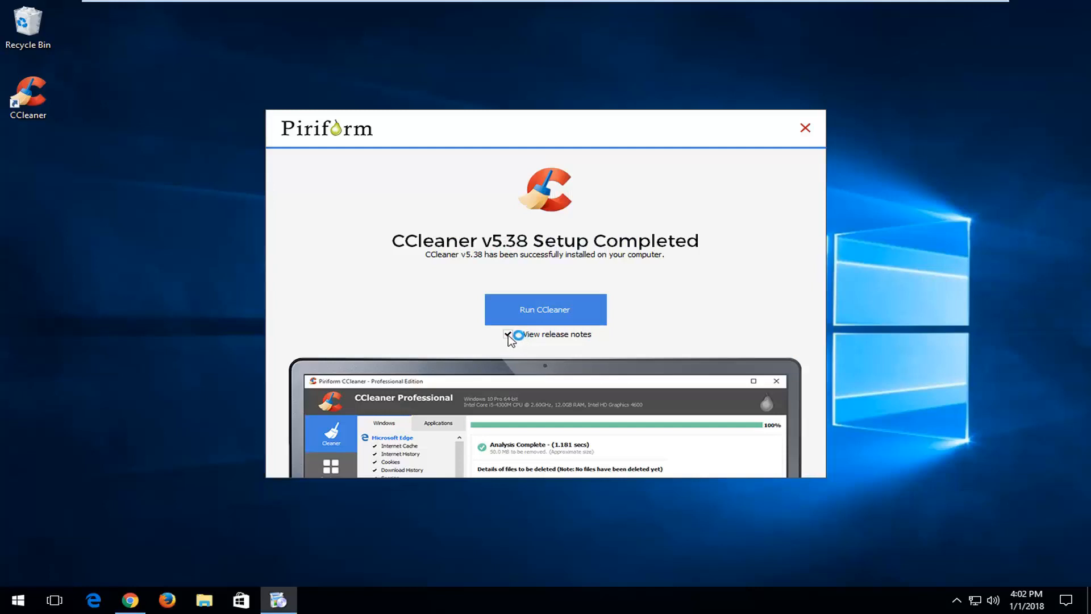
Untick 'View release notes', run CCleaner from setup and start it from the desktop icon
{"action": "left_click", "coordinate": [509, 334]}
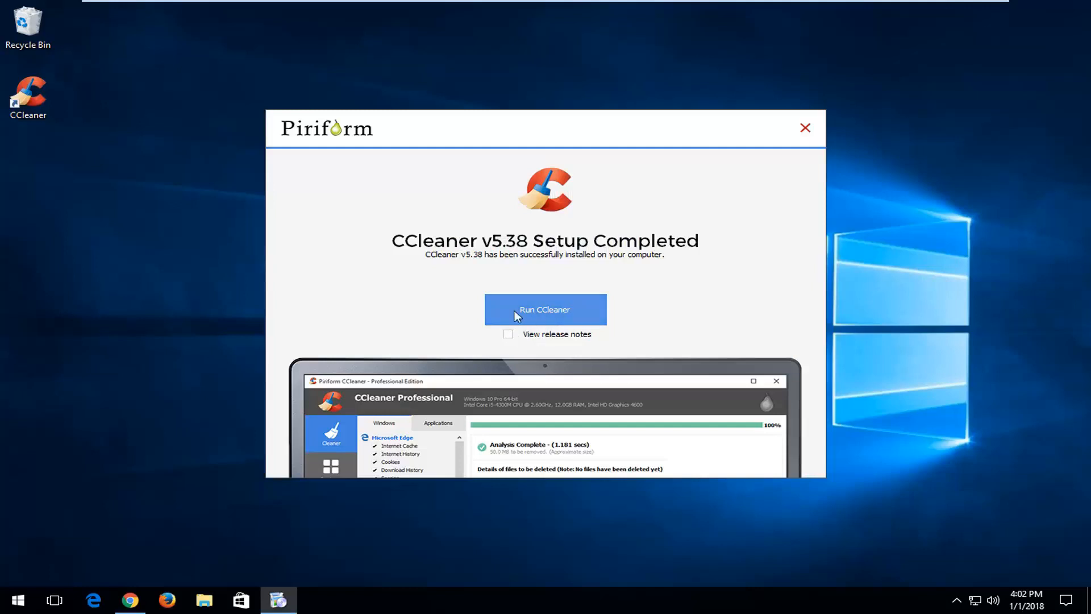
{"action": "left_click", "coordinate": [805, 129]}
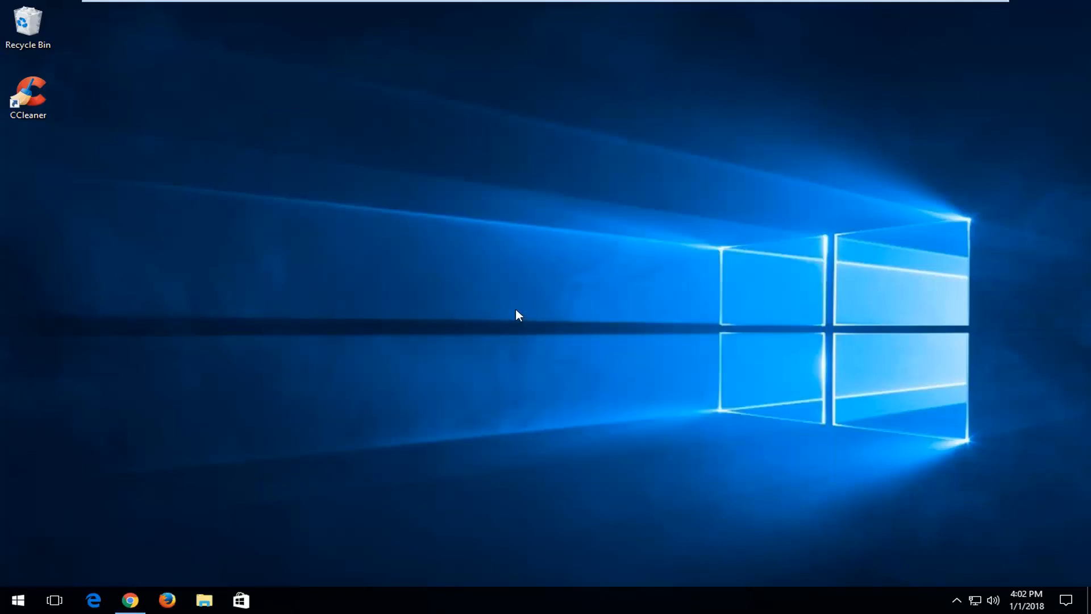
{"action": "double_click", "coordinate": [28, 95]}
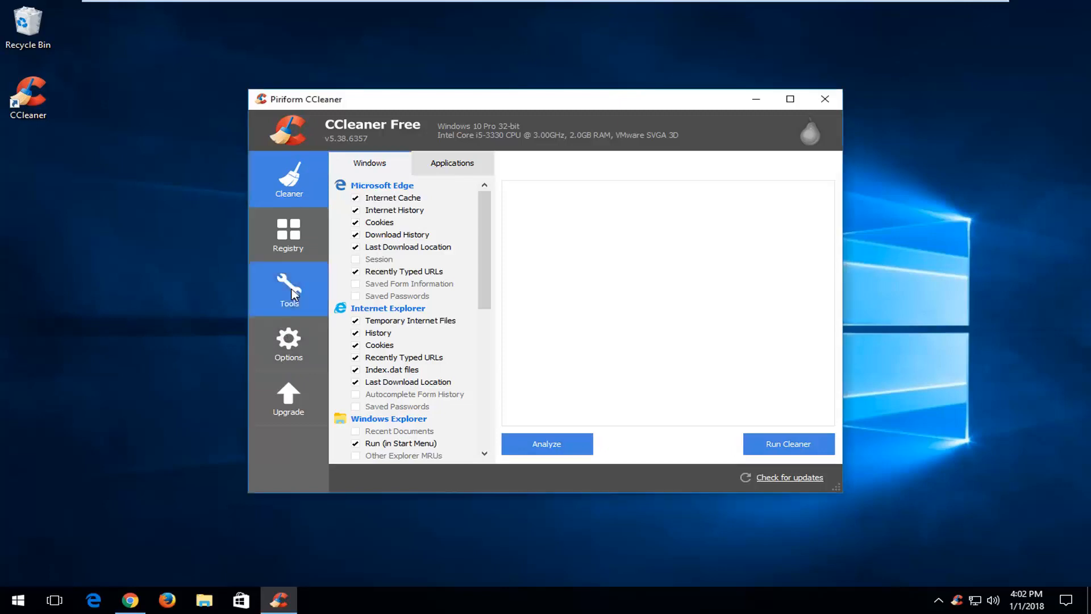
Switch CCleaner to the Tools section listing installed programs
{"action": "left_click", "coordinate": [288, 288]}
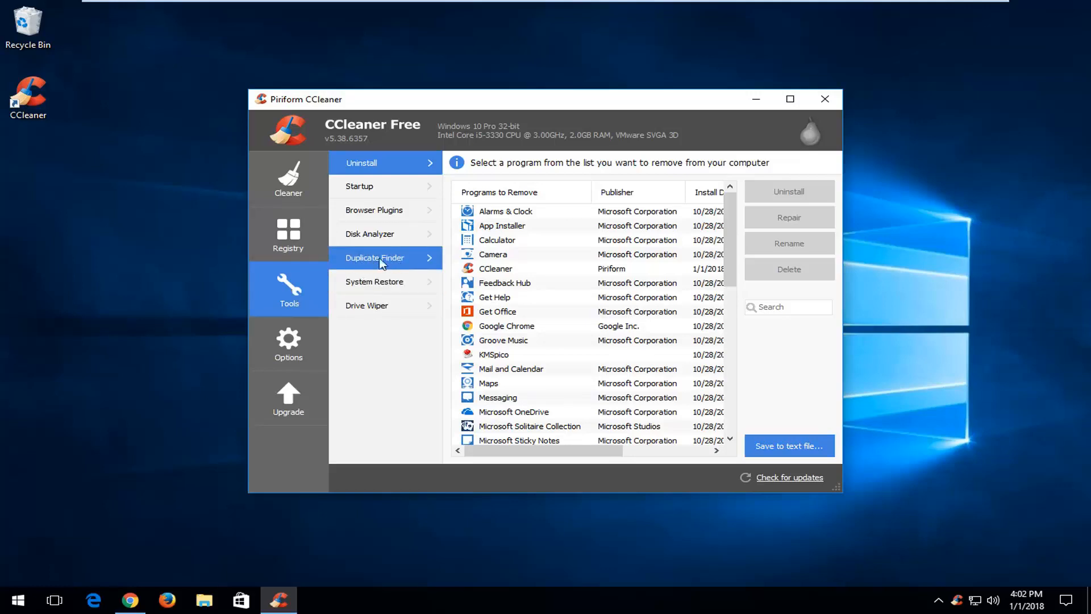
Bring up Duplicate Finder with C:\*.* kept included and scroll to the Search button
{"action": "left_click", "coordinate": [374, 257]}
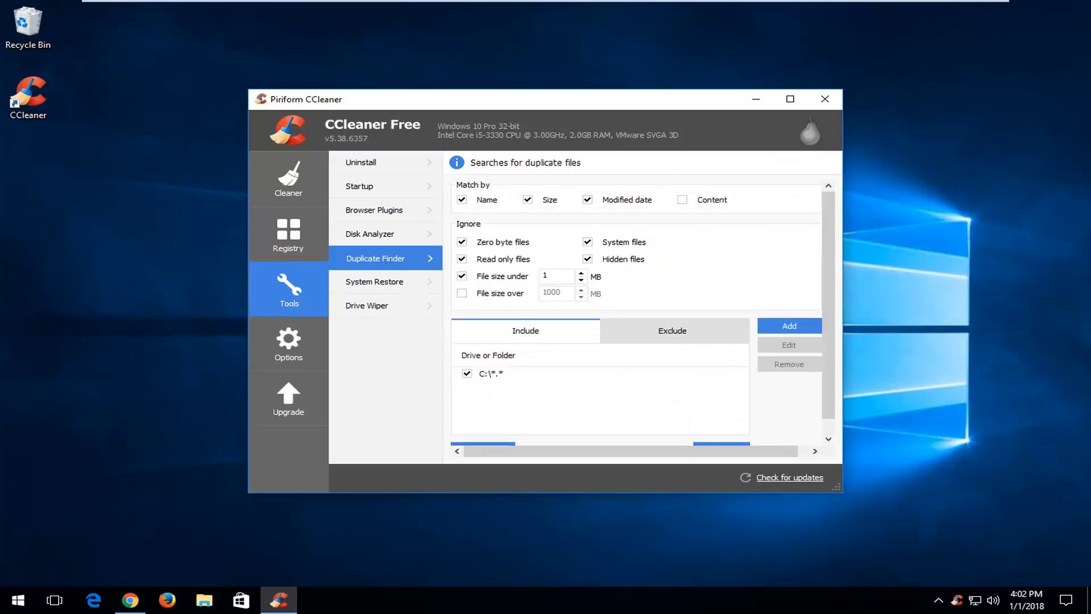
{"action": "mouse_move", "coordinate": [666, 213]}
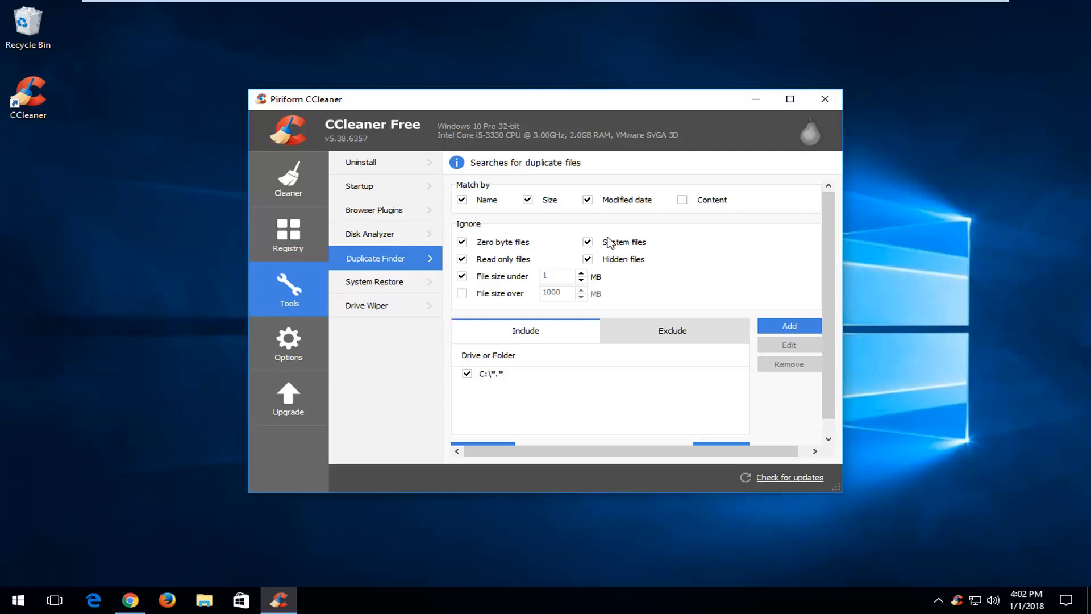
{"action": "mouse_move", "coordinate": [512, 290]}
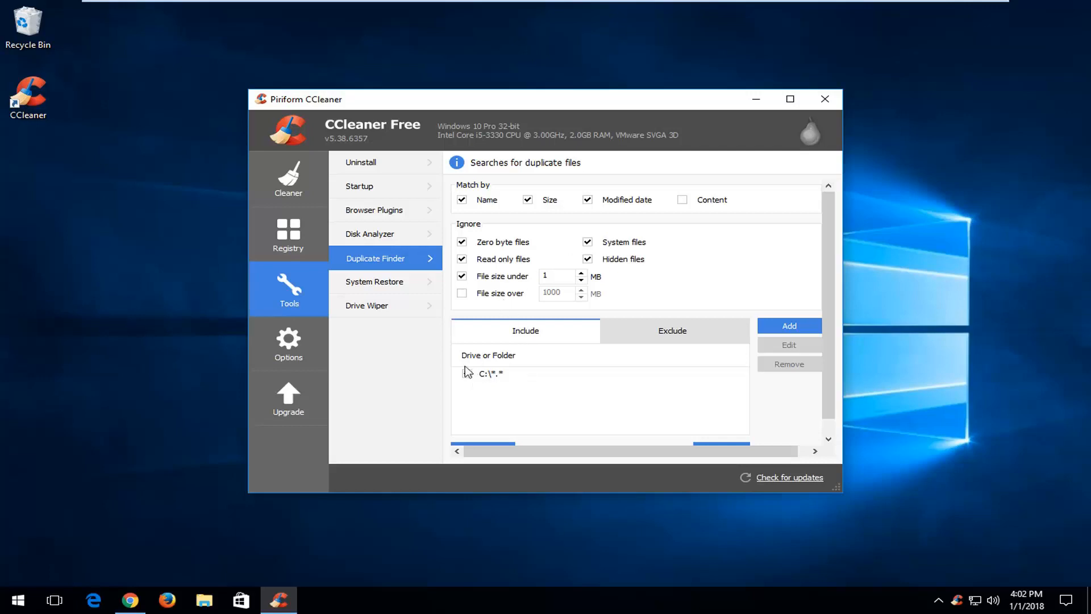
{"action": "left_click", "coordinate": [468, 374]}
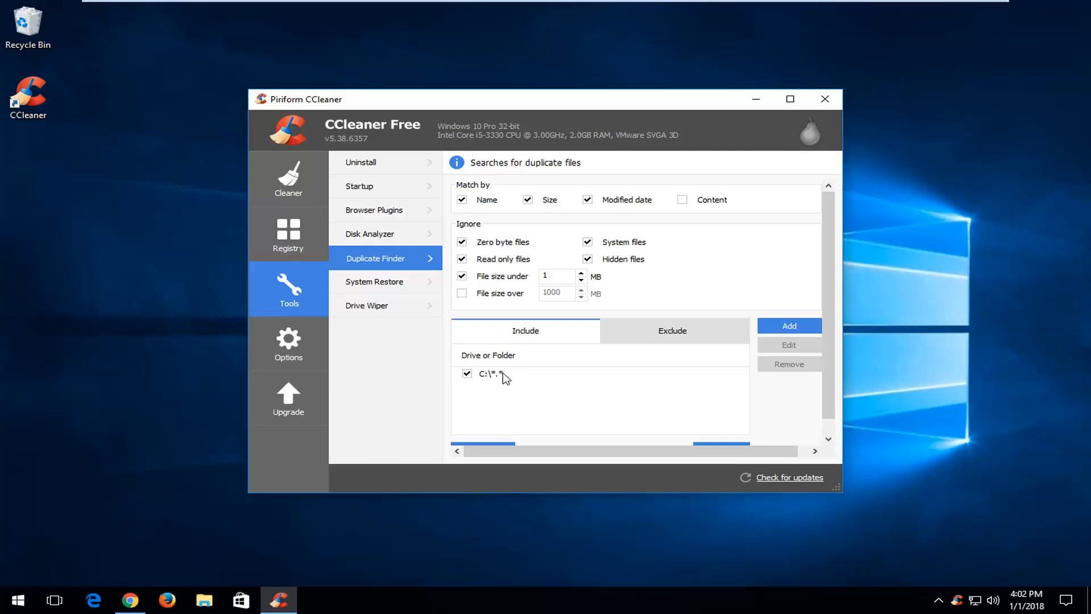
{"action": "mouse_move", "coordinate": [502, 383]}
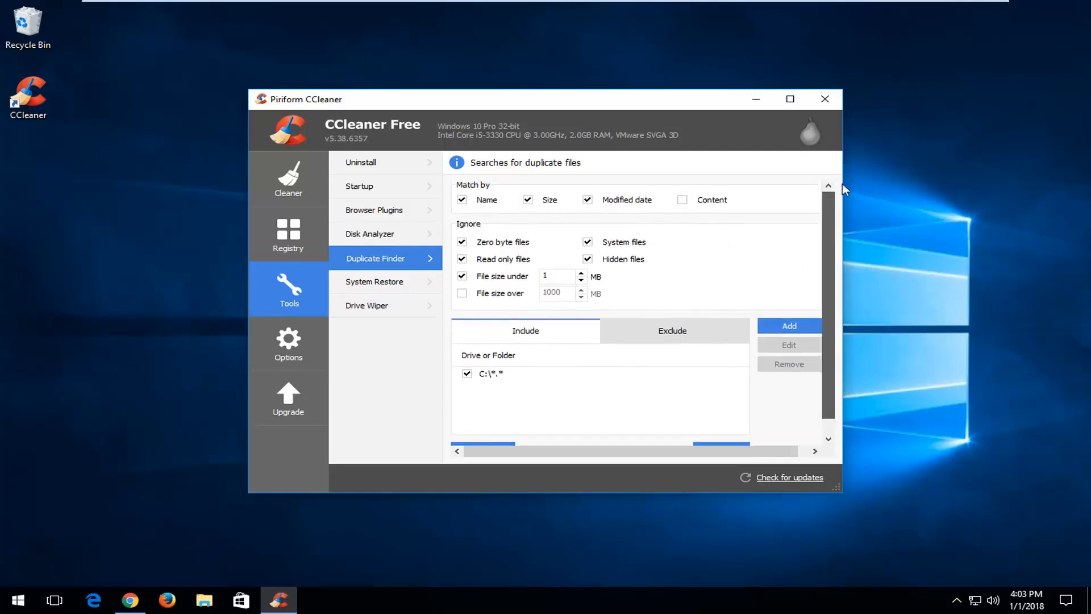
{"action": "scroll", "scroll_direction": "down", "scroll_amount": 3}
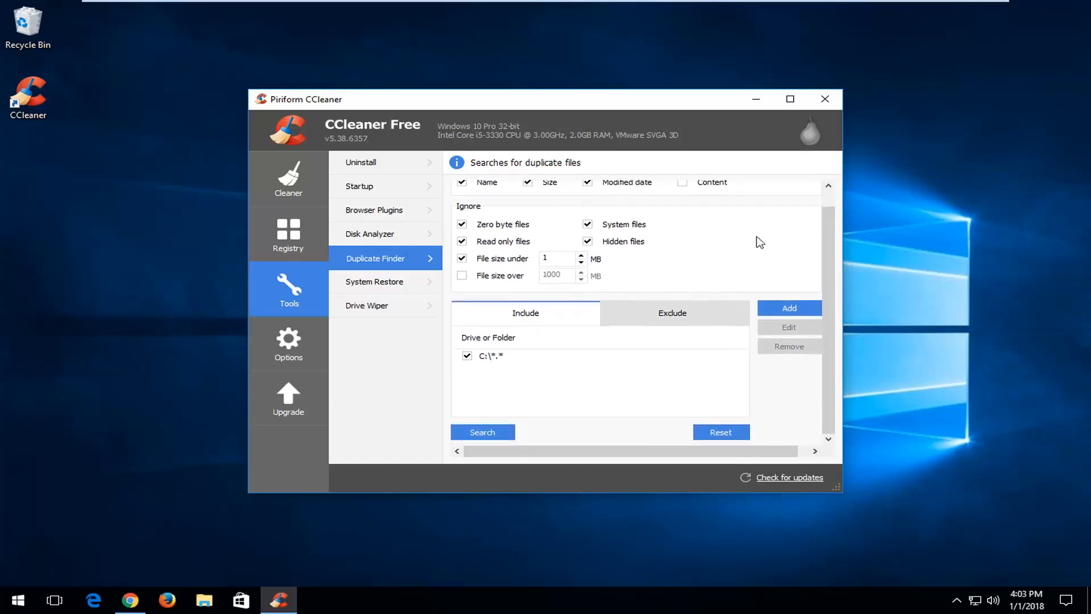
Run the duplicate search on C: and tick GoogleUpdateSetup.exe copies for deletion
{"action": "left_click", "coordinate": [482, 432]}
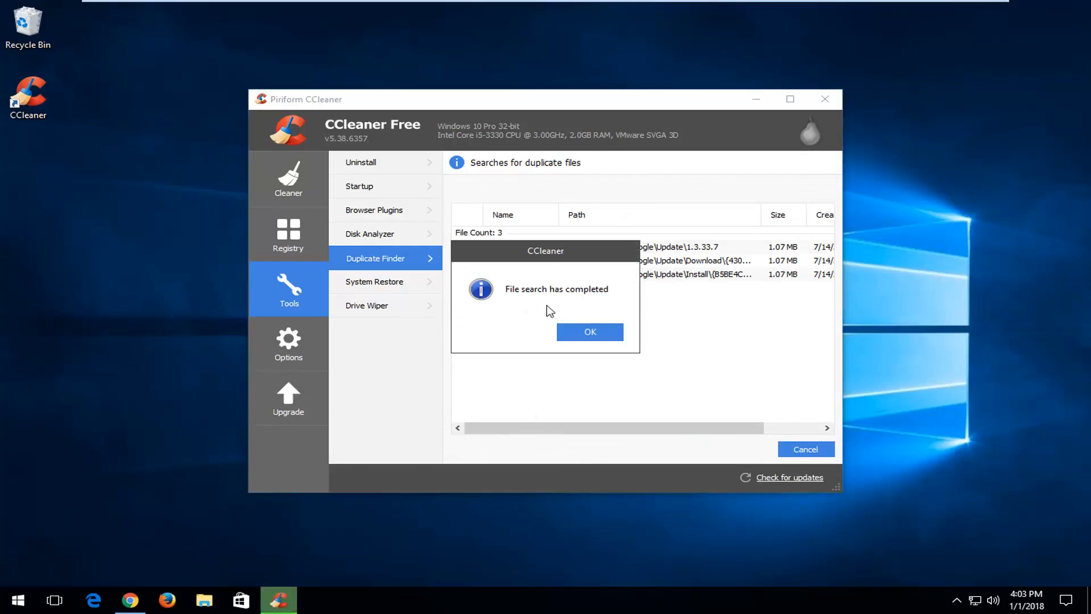
{"action": "left_click", "coordinate": [590, 331]}
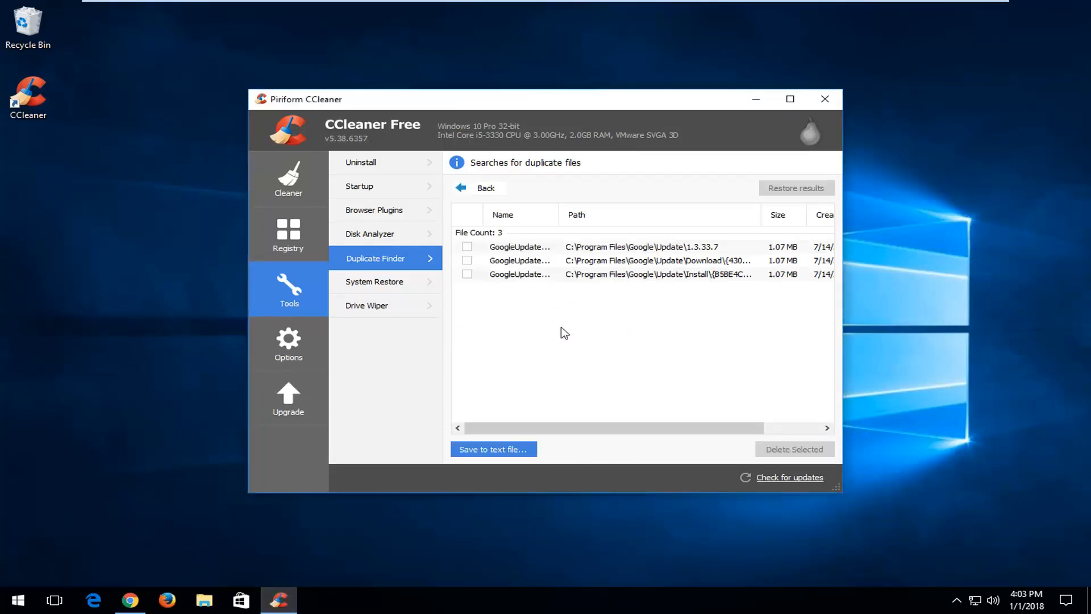
{"action": "mouse_move", "coordinate": [538, 249]}
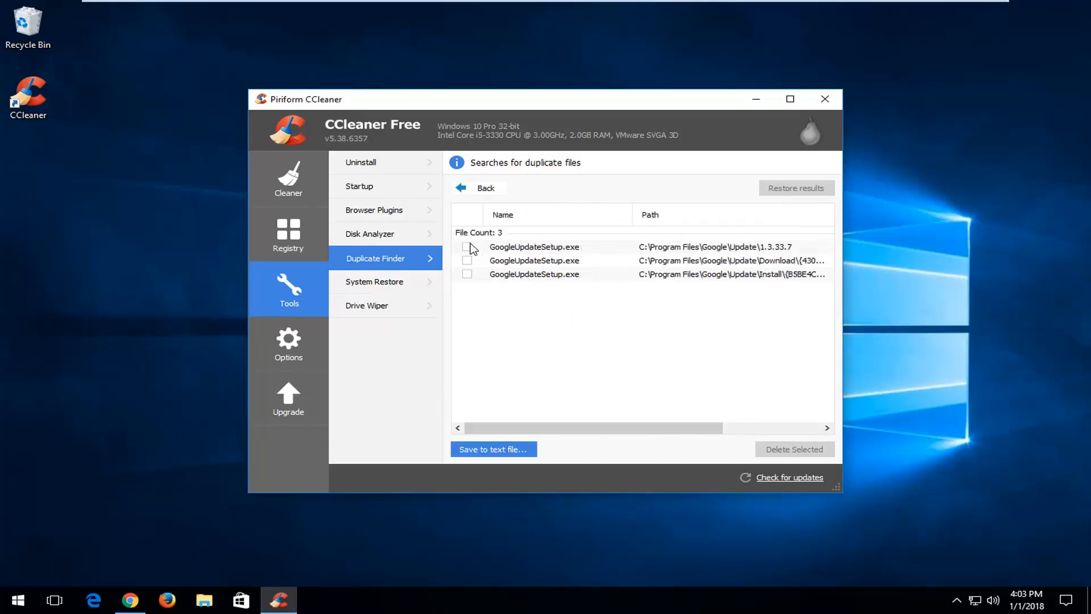
{"action": "left_click", "coordinate": [467, 246]}
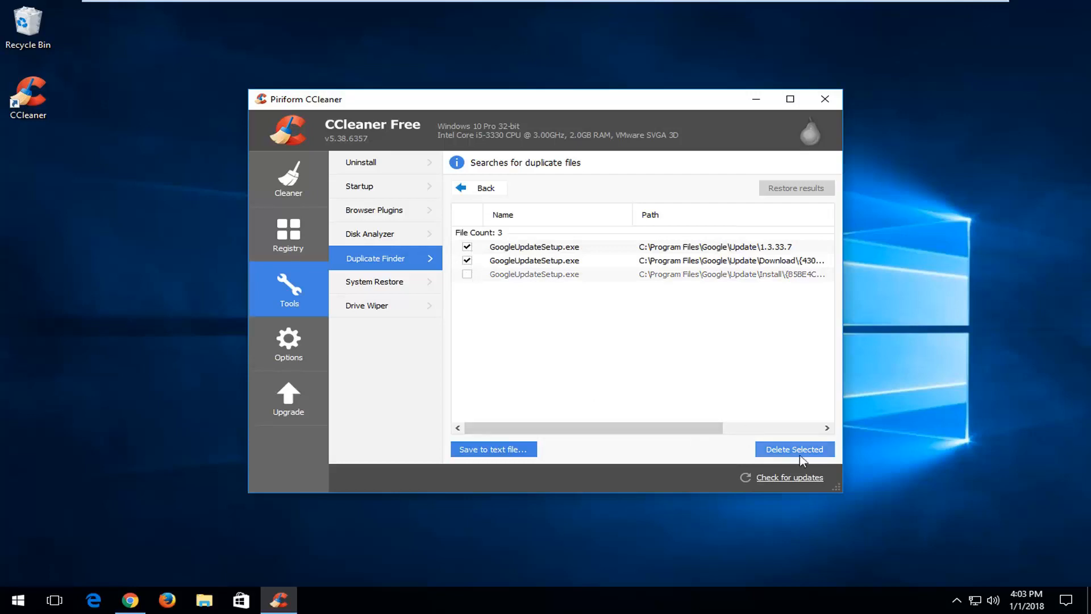
{"action": "mouse_move", "coordinate": [595, 342]}
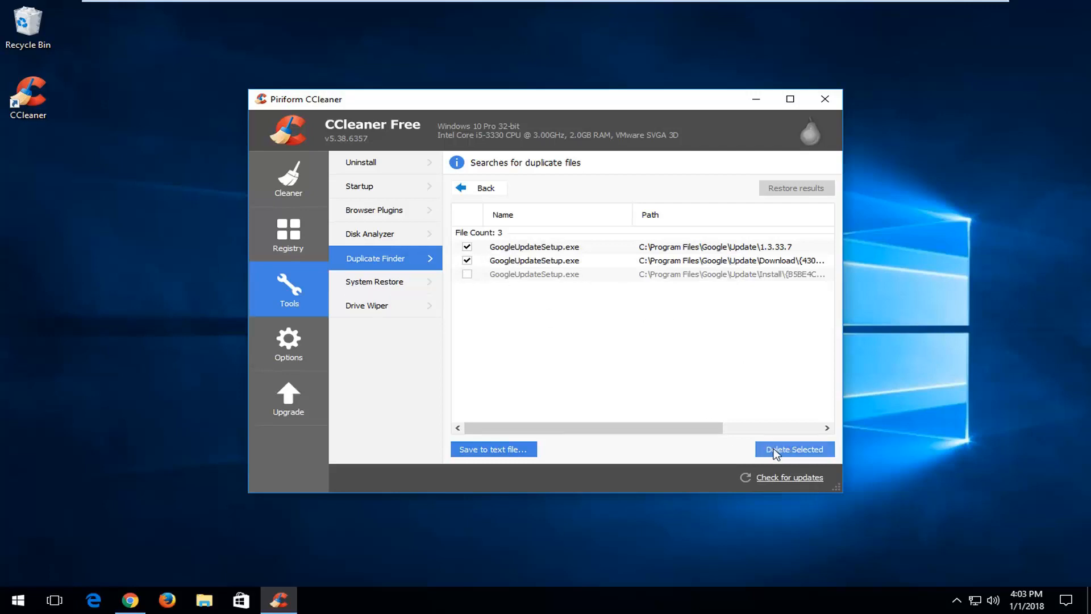
Delete the marked GoogleUpdateSetup.exe duplicates and confirm the success message
{"action": "left_click", "coordinate": [793, 449]}
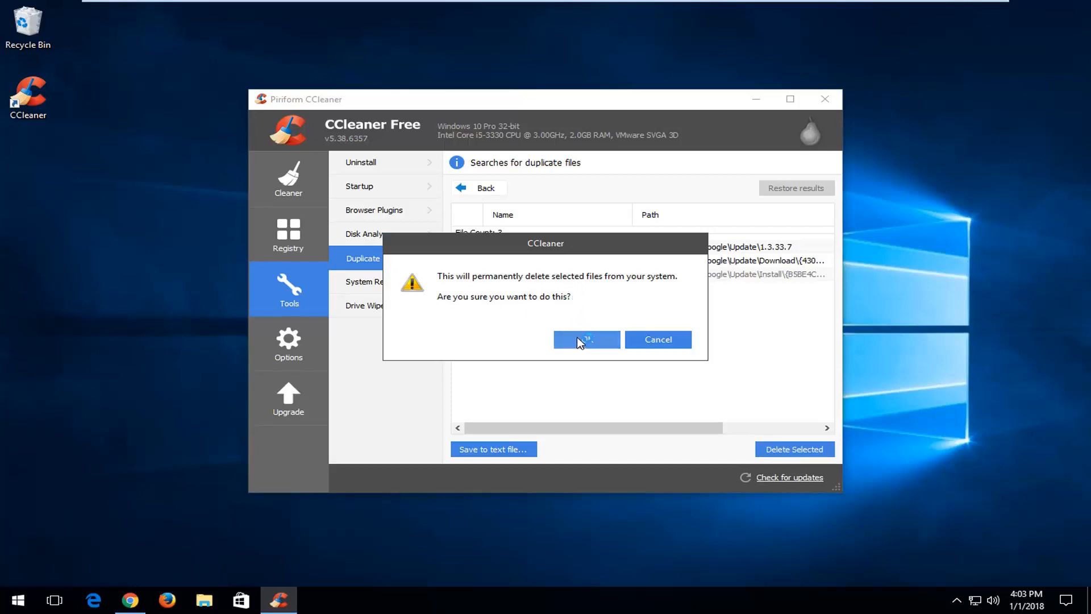
{"action": "left_click", "coordinate": [586, 340]}
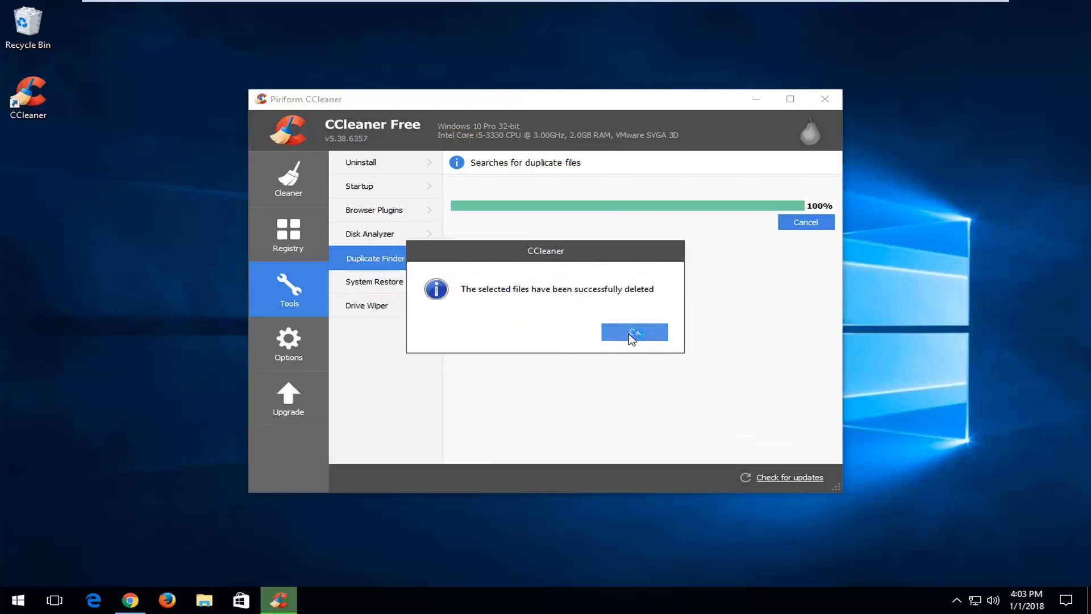
{"action": "left_click", "coordinate": [633, 333]}
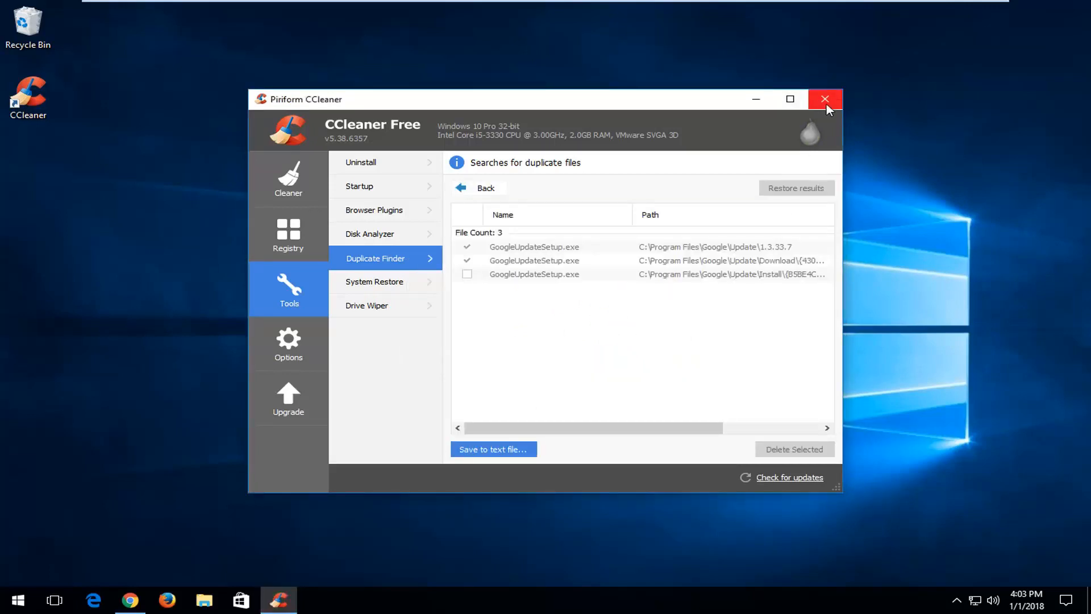
Close CCleaner and dismiss the Monitoring Active notice
{"action": "left_click", "coordinate": [825, 98]}
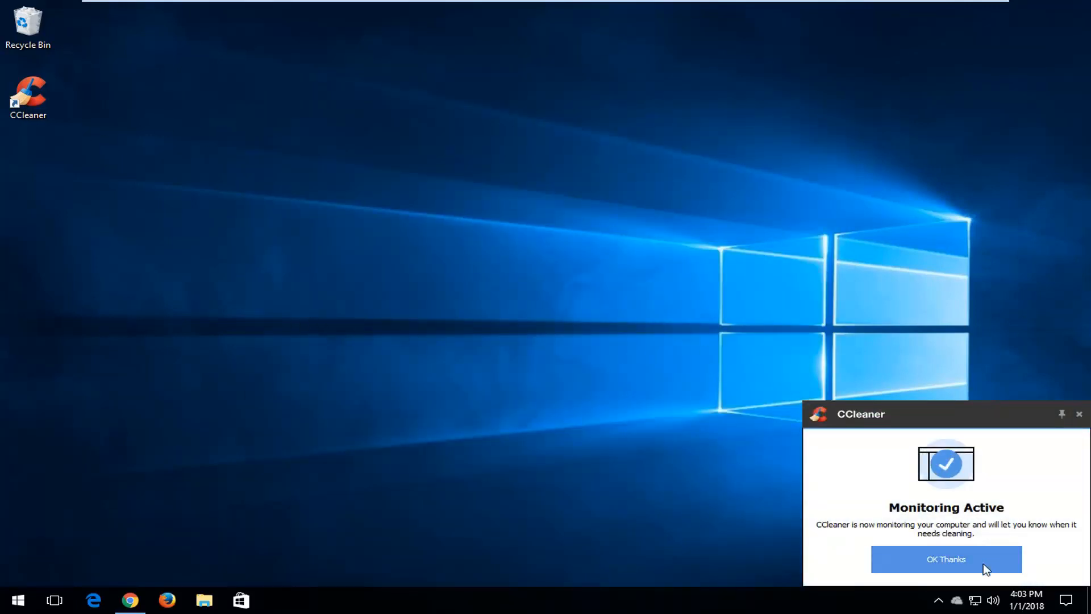
{"action": "left_click", "coordinate": [944, 559]}
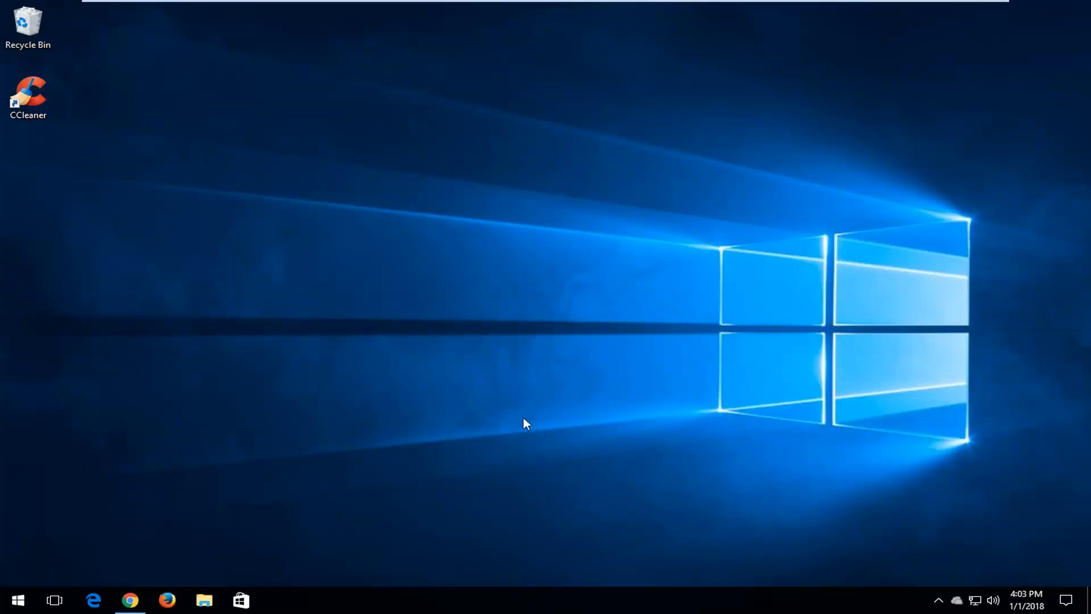